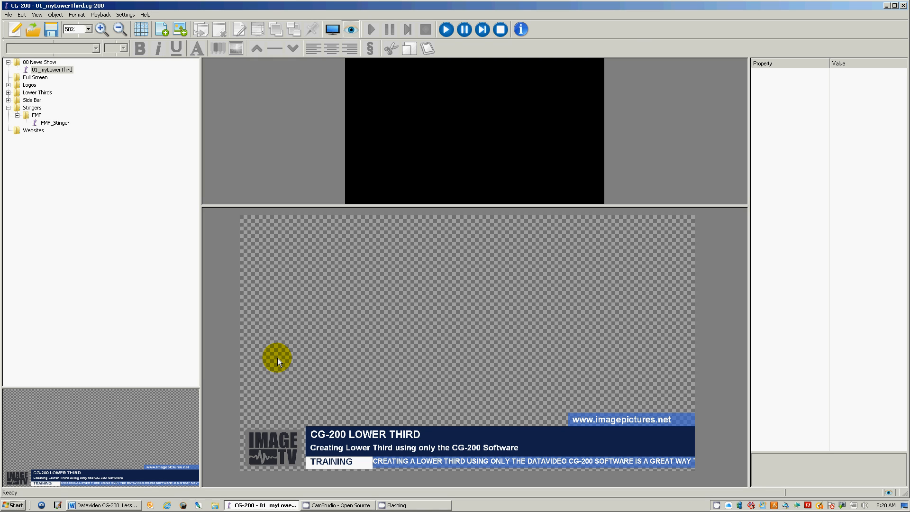
# - Play the 01_myLowerThird graphic with its scrolling ticker out to the program output
pyautogui.moveTo(277, 358); pyautogui.dragTo(515, 277)
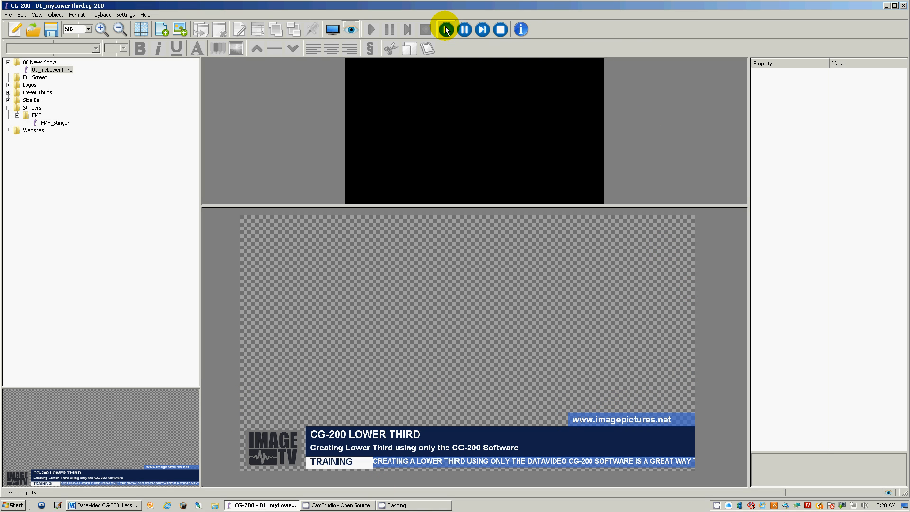
pyautogui.click(446, 29)
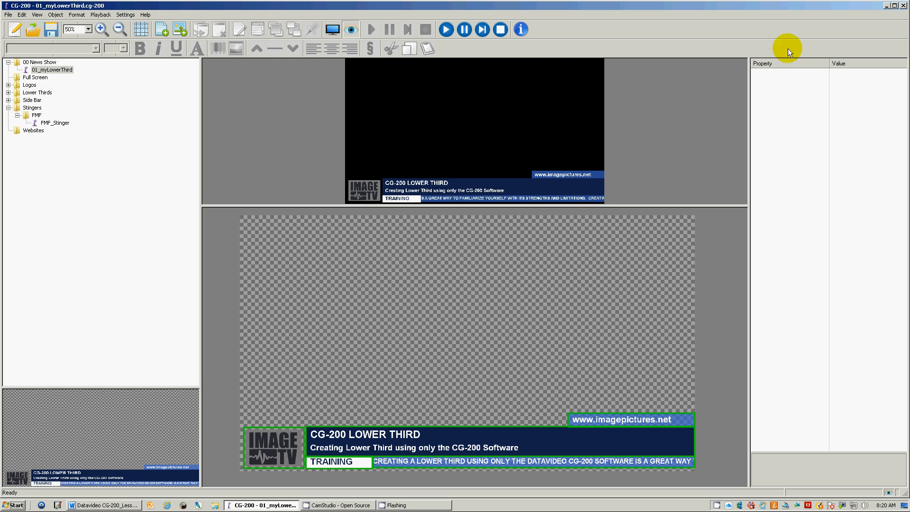
# - Advance playback past the lower third to bring up the FMF_Stinger page
pyautogui.click(483, 29)
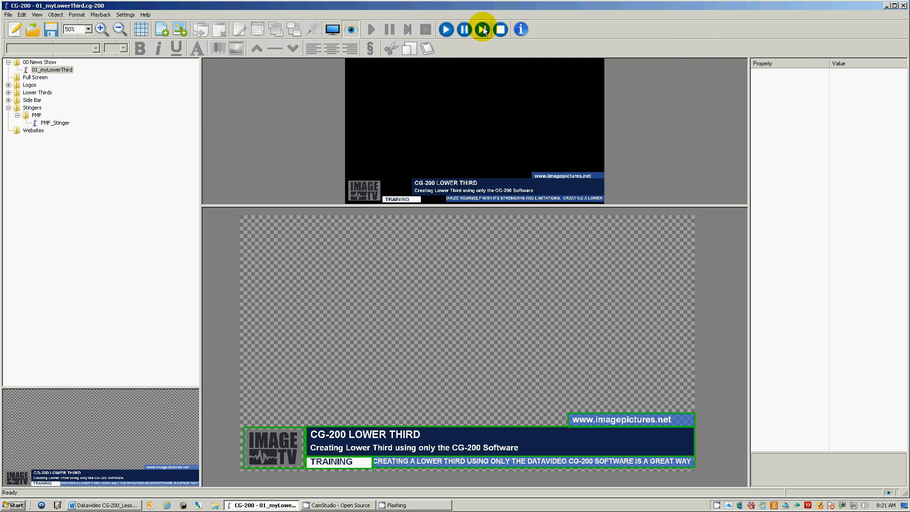
pyautogui.click(483, 29)
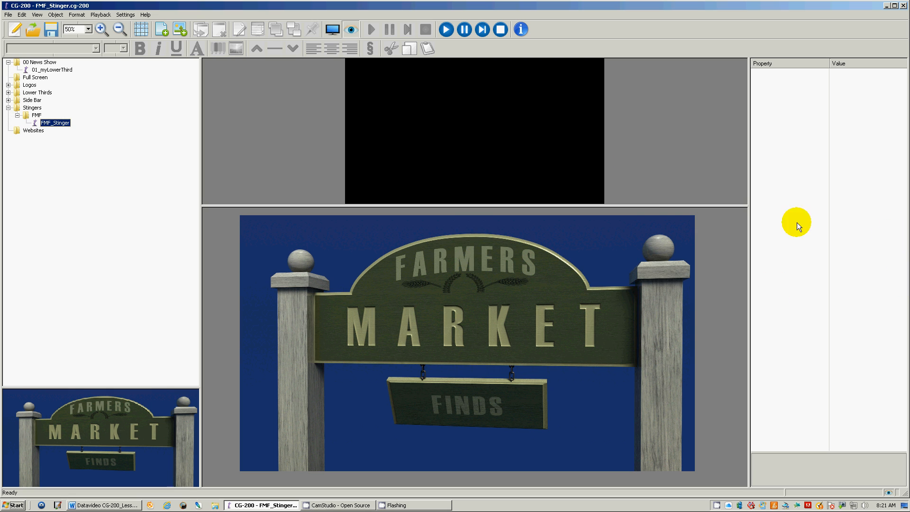
pyautogui.moveTo(559, 176)
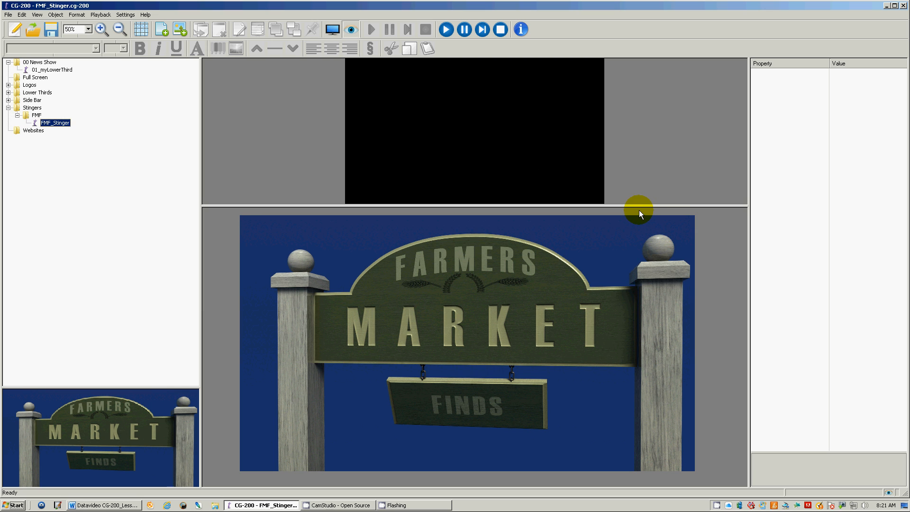
# - Browse the Settings menu, stop all playback, then play the FMF_Stinger page to output
pyautogui.click(125, 15)
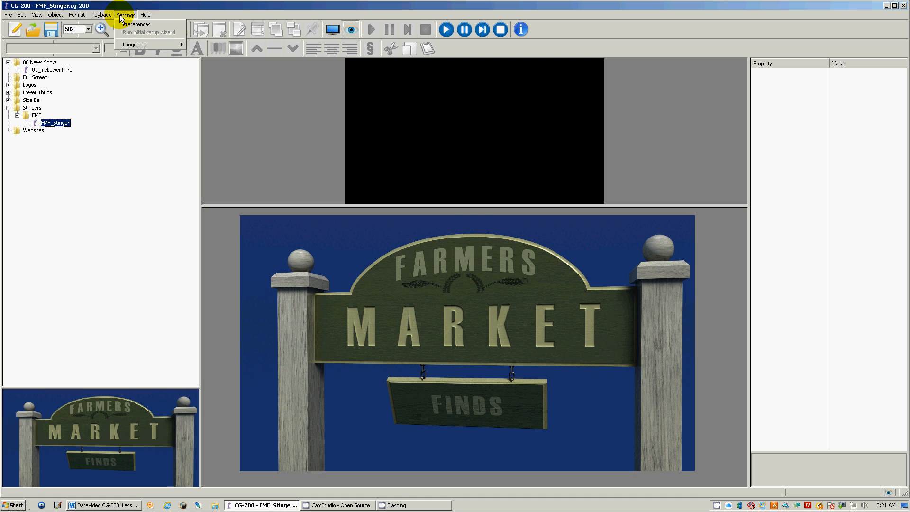
pyautogui.click(144, 14)
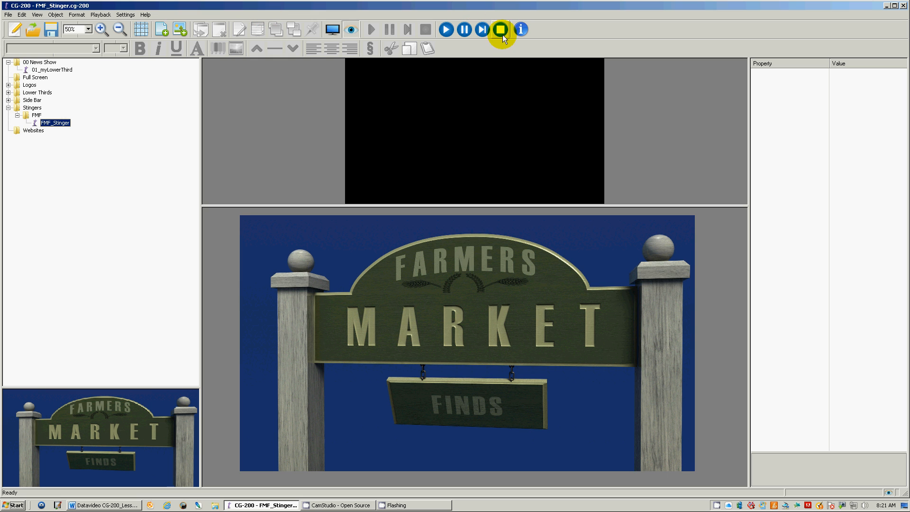
pyautogui.click(445, 29)
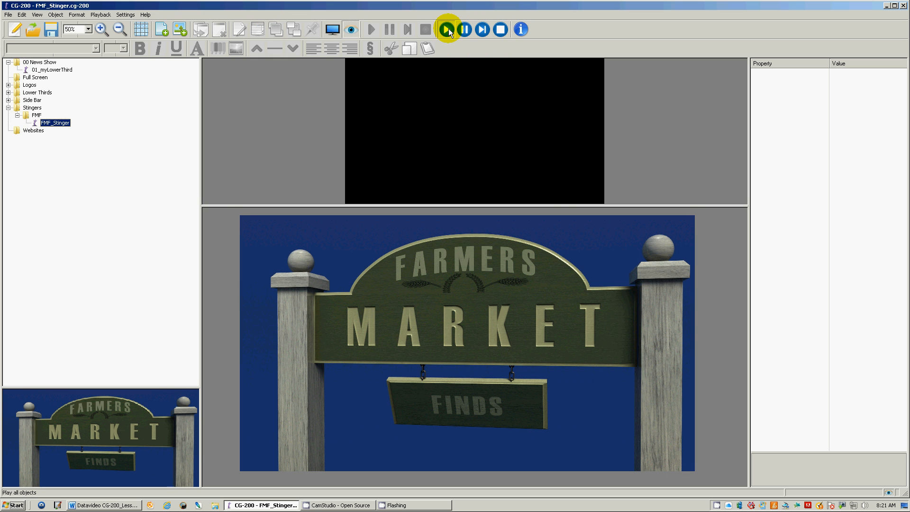
pyautogui.click(447, 29)
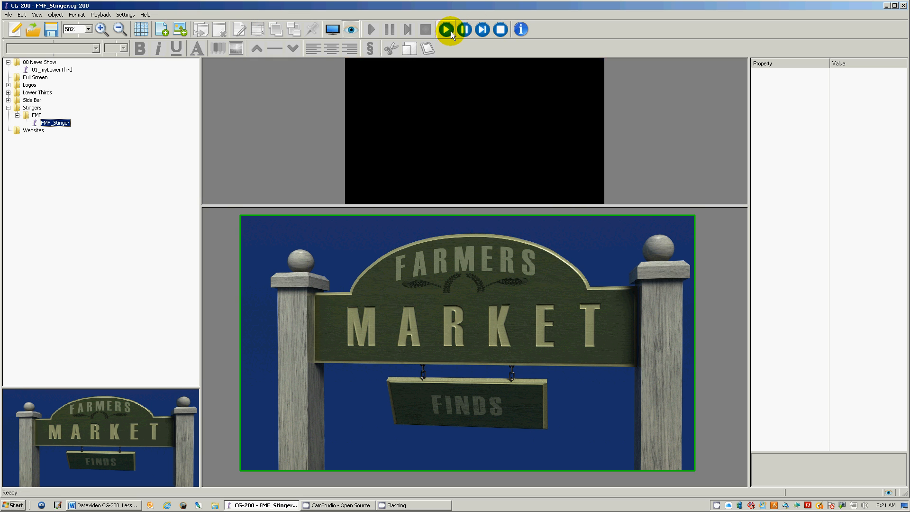